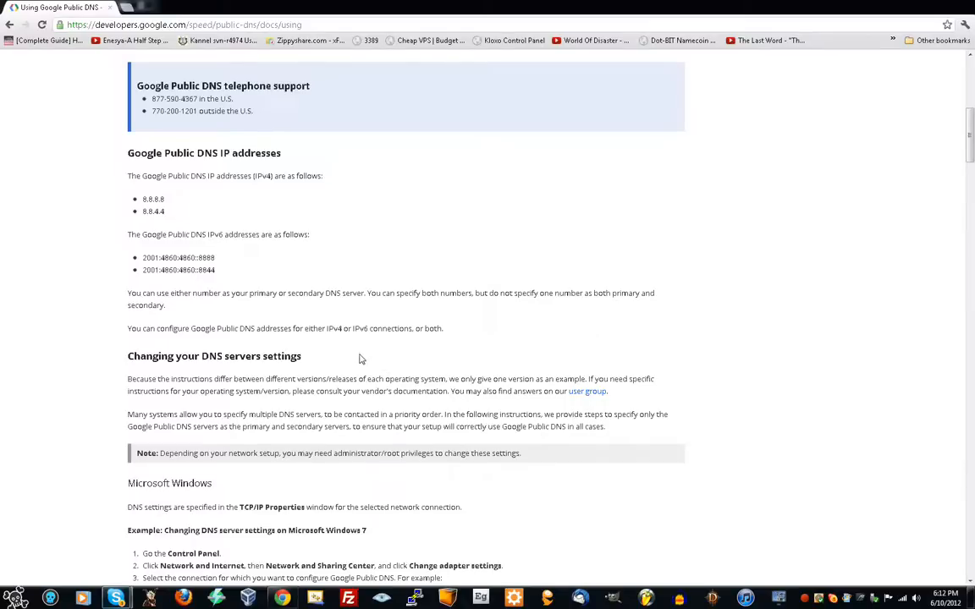
mouse_move(356, 358)
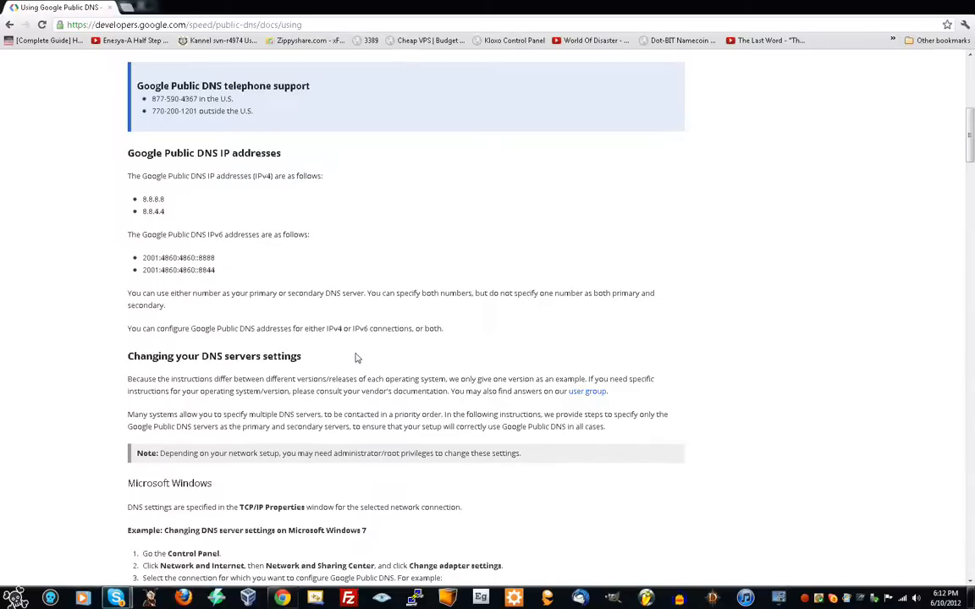
mouse_move(353, 349)
type("netwo")
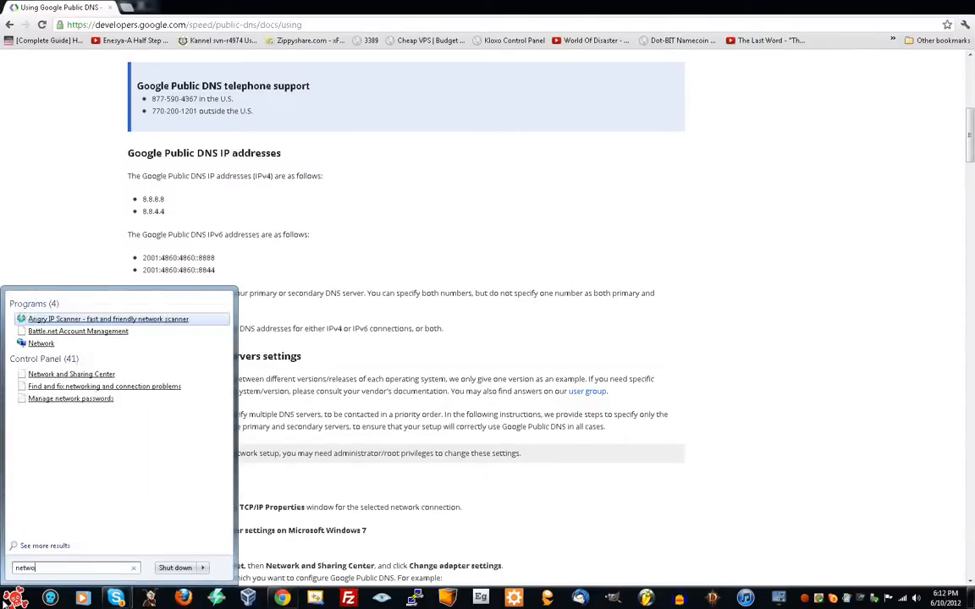
Open Network and Sharing Center from the Start search and show the adapter list
left_click(72, 374)
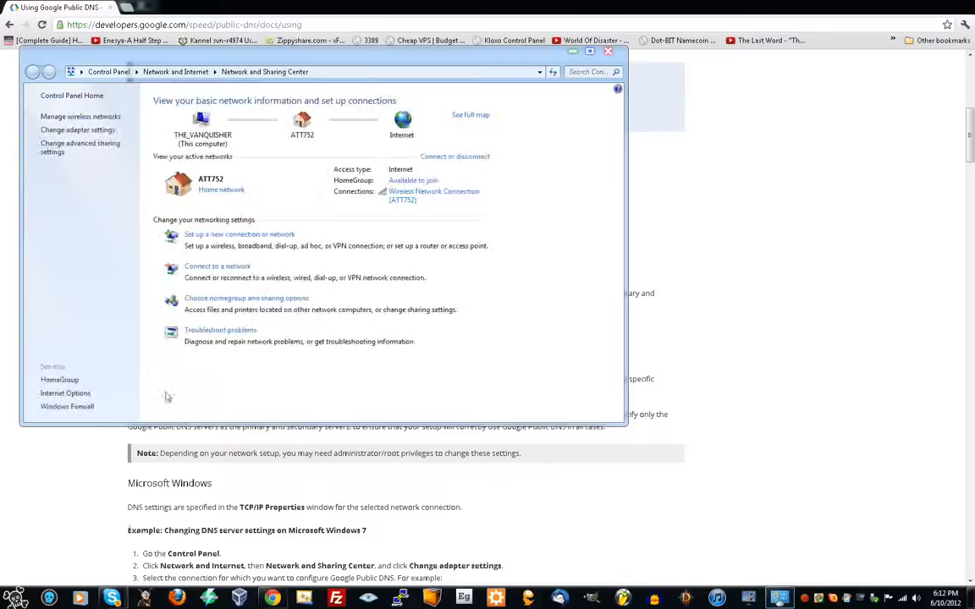
left_click(77, 129)
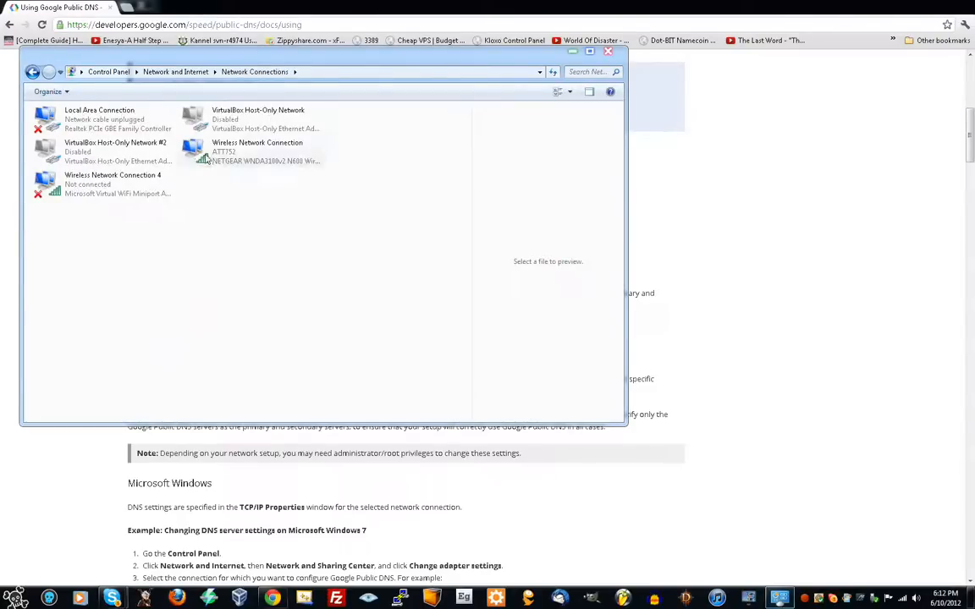
Set wireless IPv6 DNS to 2001:4860:4860::8888 and 2001:4860:4860::8844 and confirm with OK
double_click(256, 152)
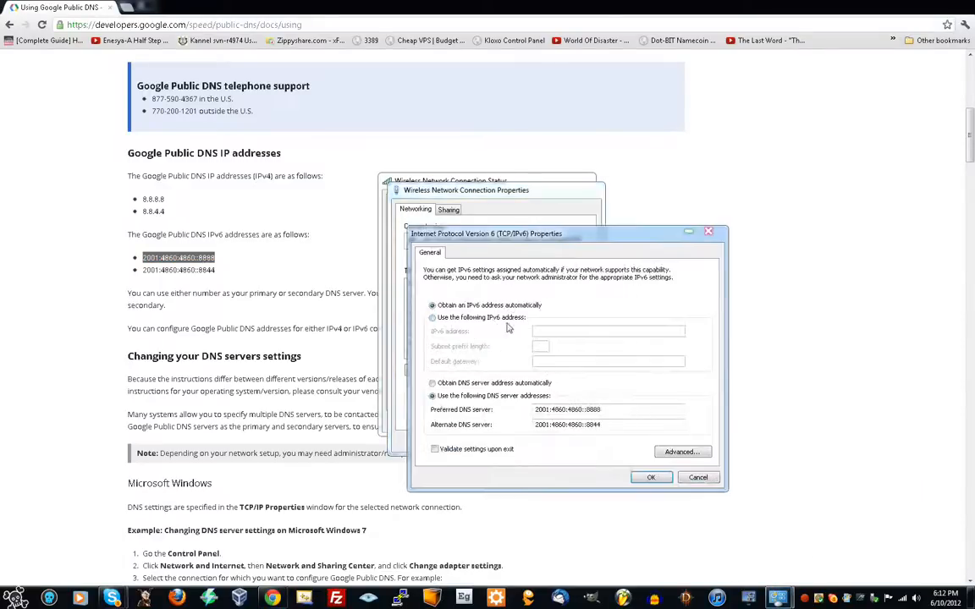
triple_click(567, 409)
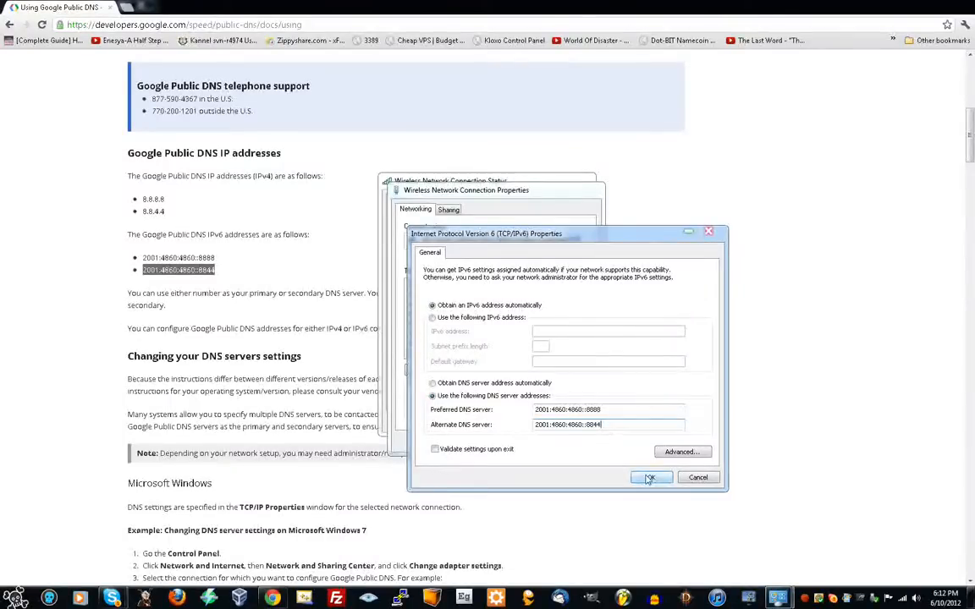
left_click(651, 477)
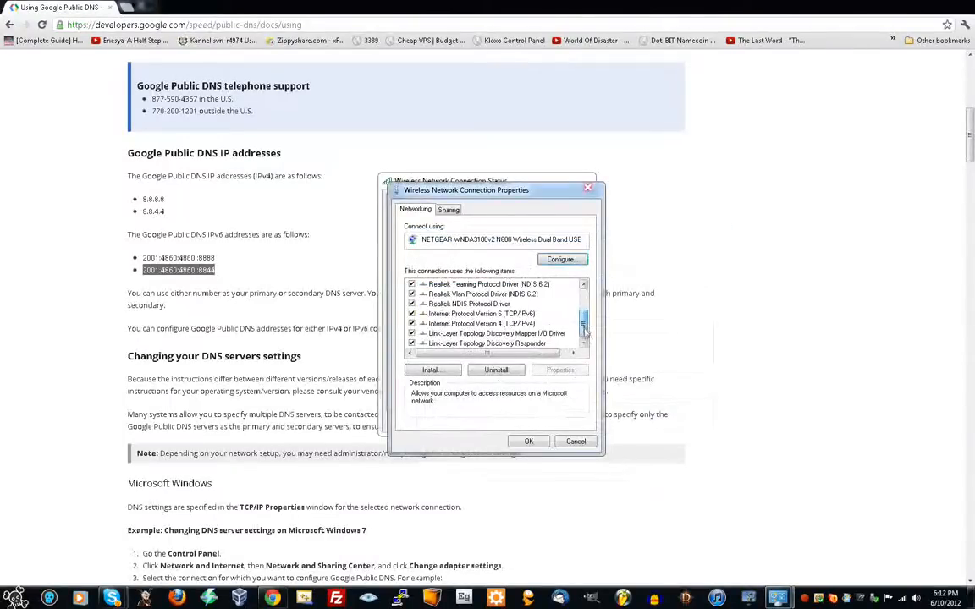